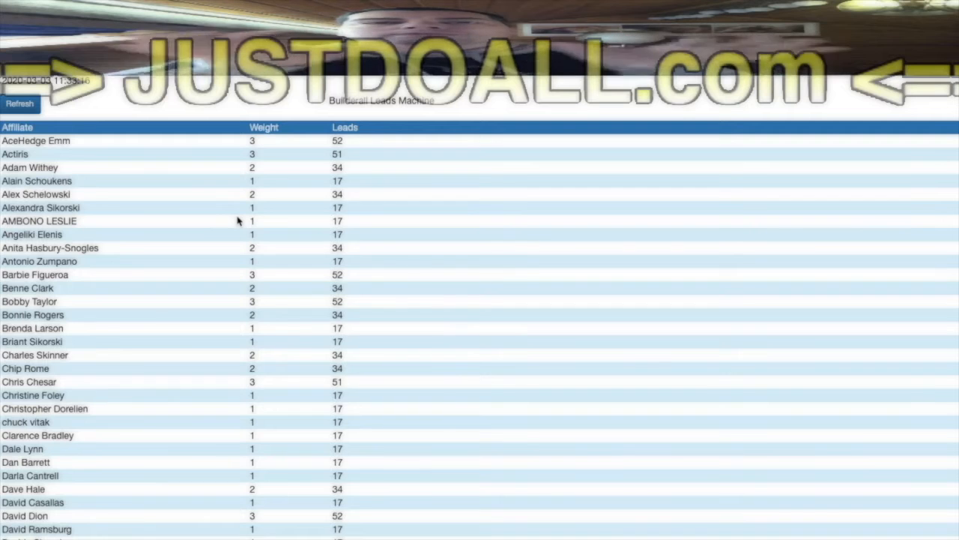
mouse_move(259, 150)
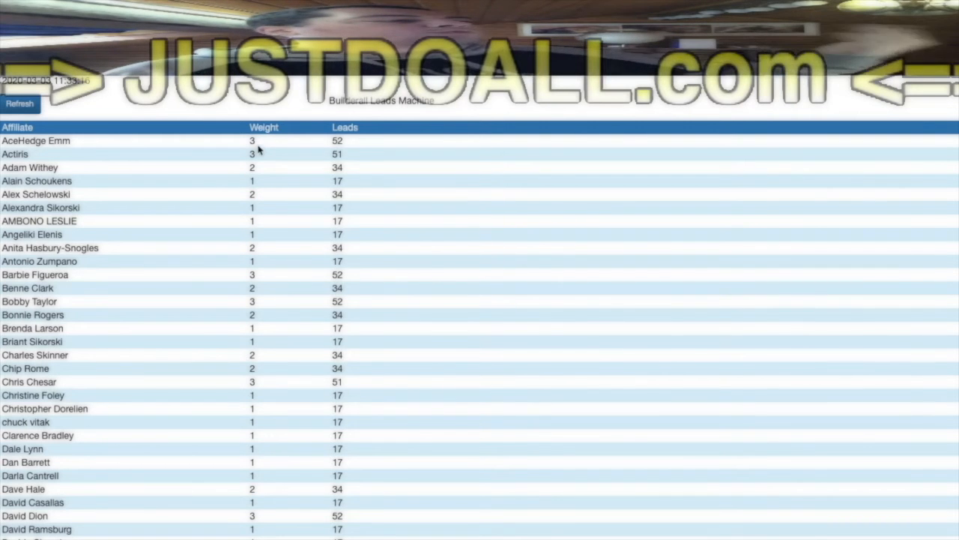
scroll(down, 3)
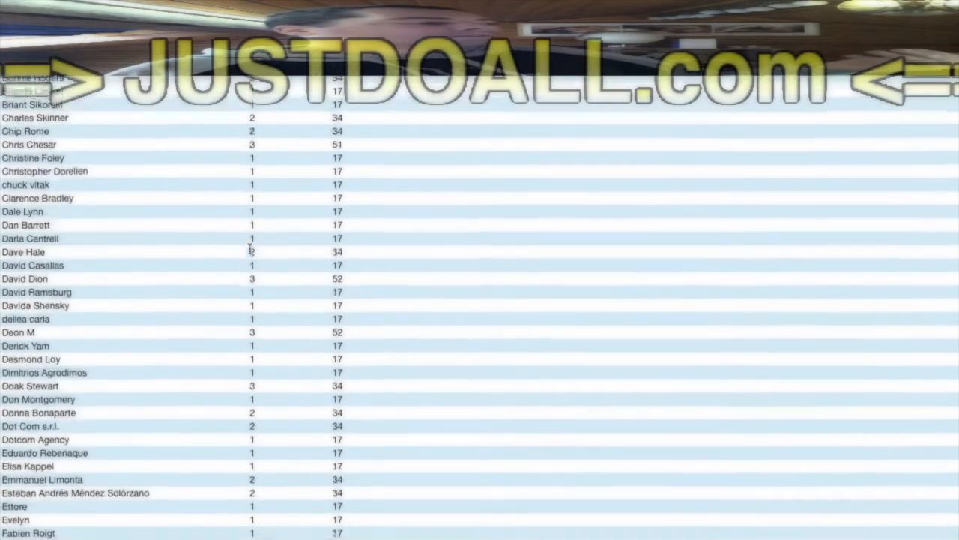
scroll(down, 3)
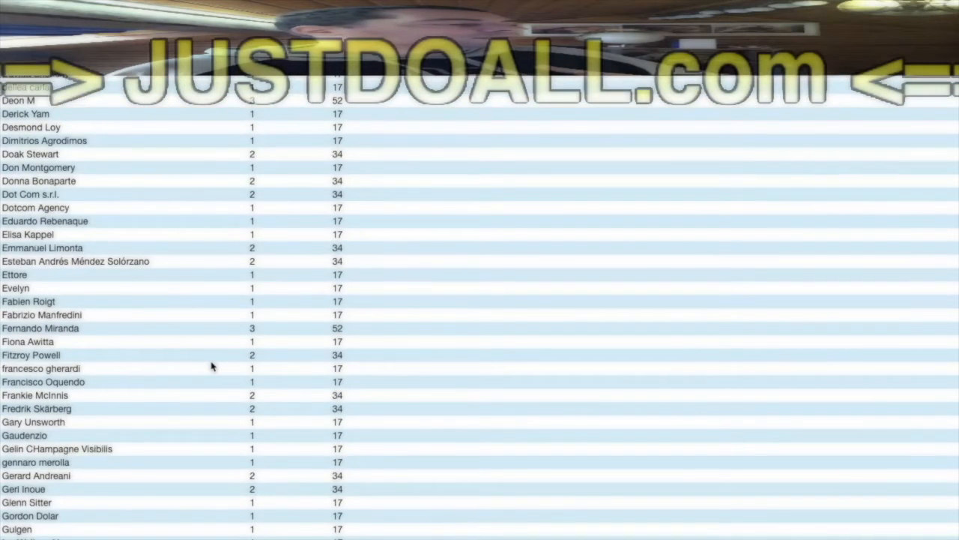
scroll(down, 3)
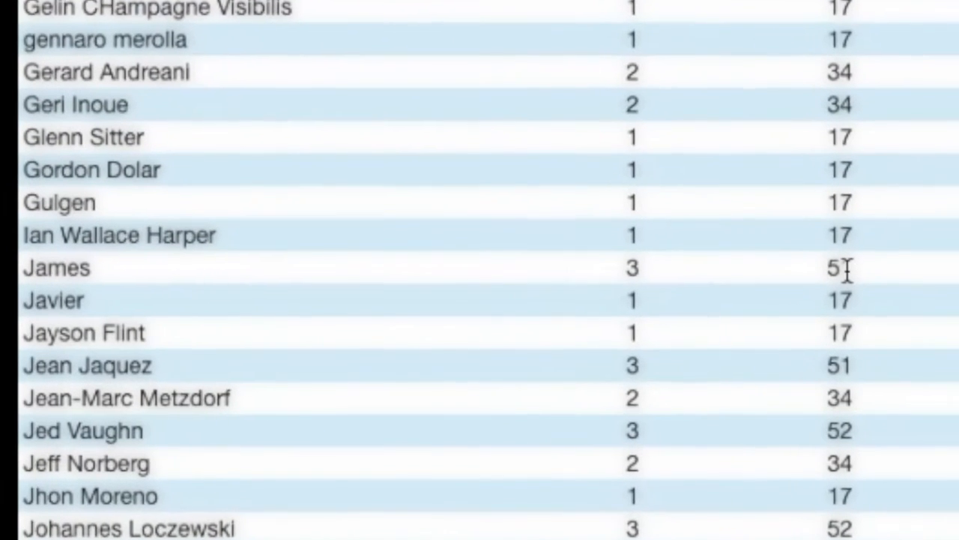
scroll(down, 3)
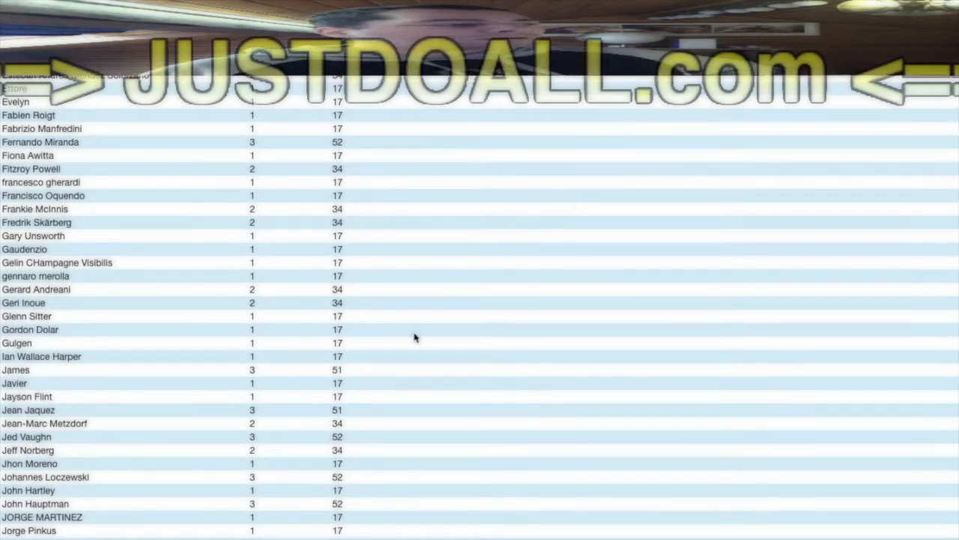
mouse_move(380, 357)
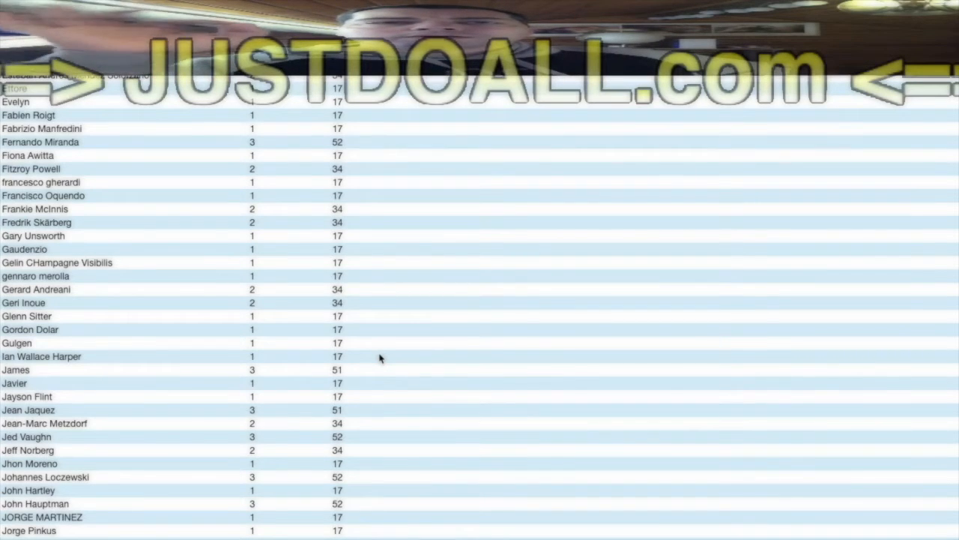
mouse_move(483, 274)
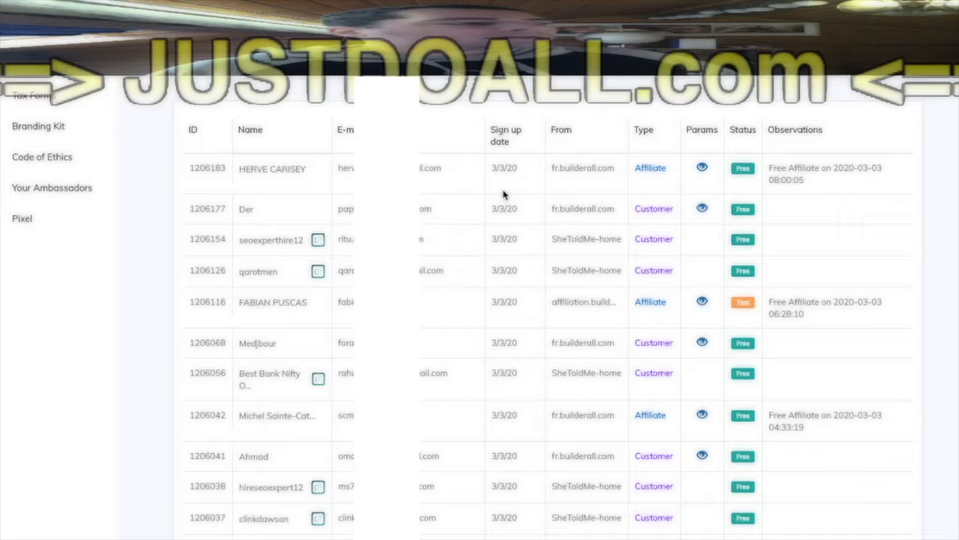
mouse_move(504, 215)
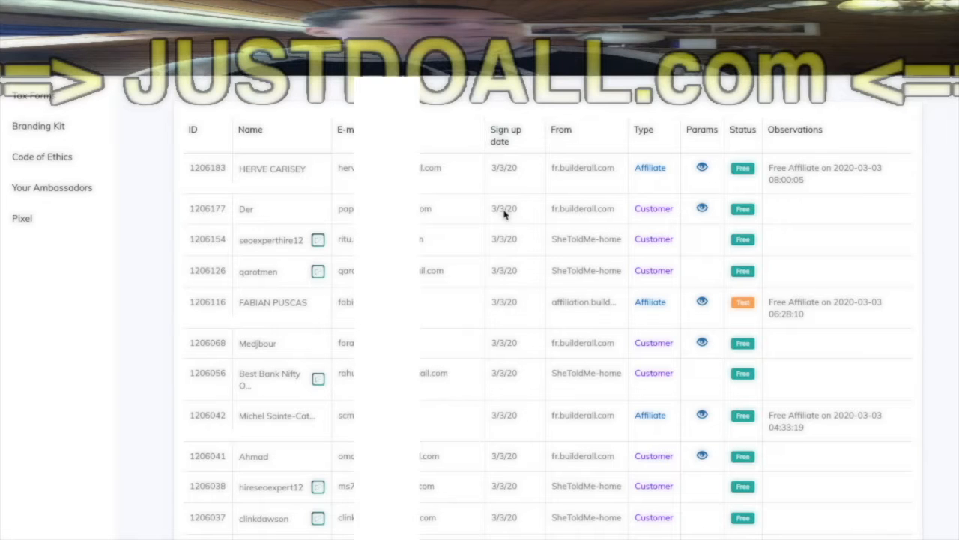
mouse_move(505, 185)
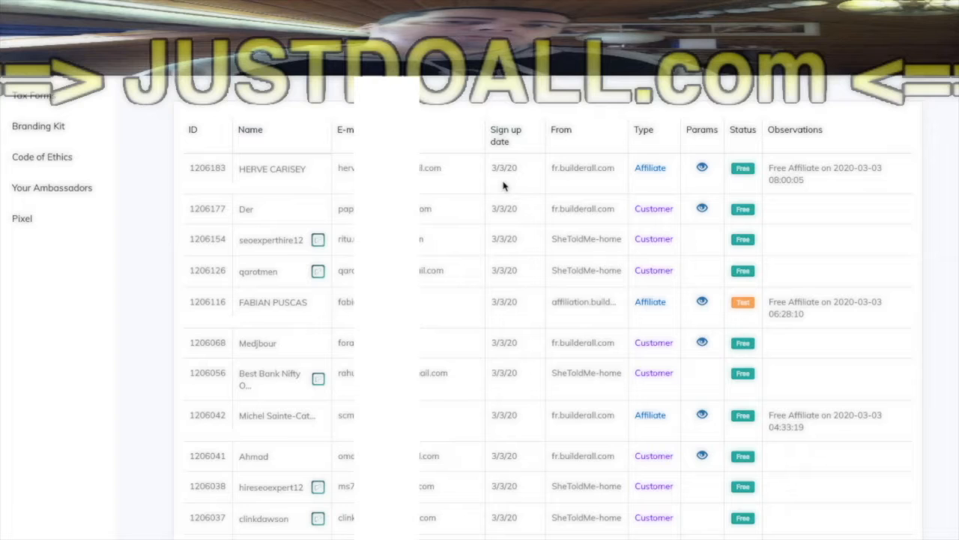
mouse_move(498, 168)
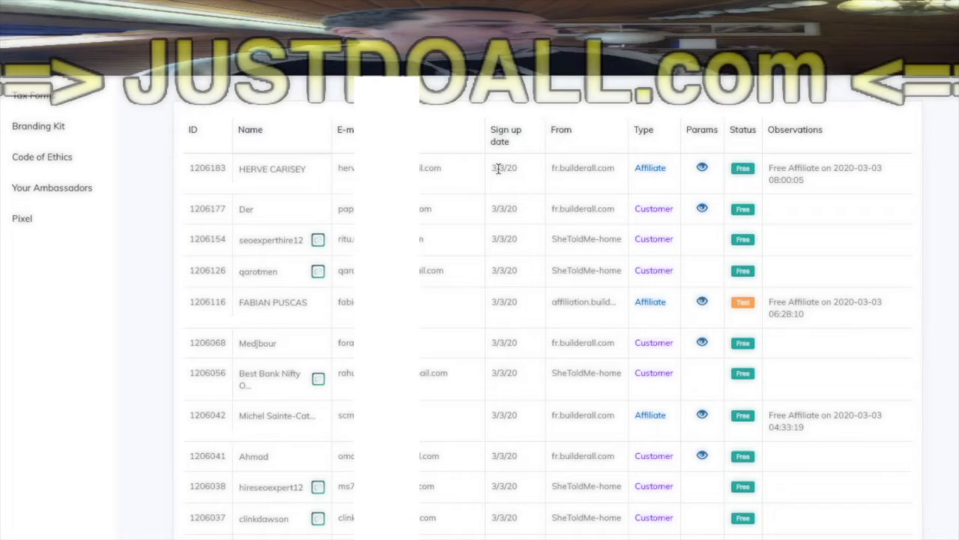
mouse_move(508, 342)
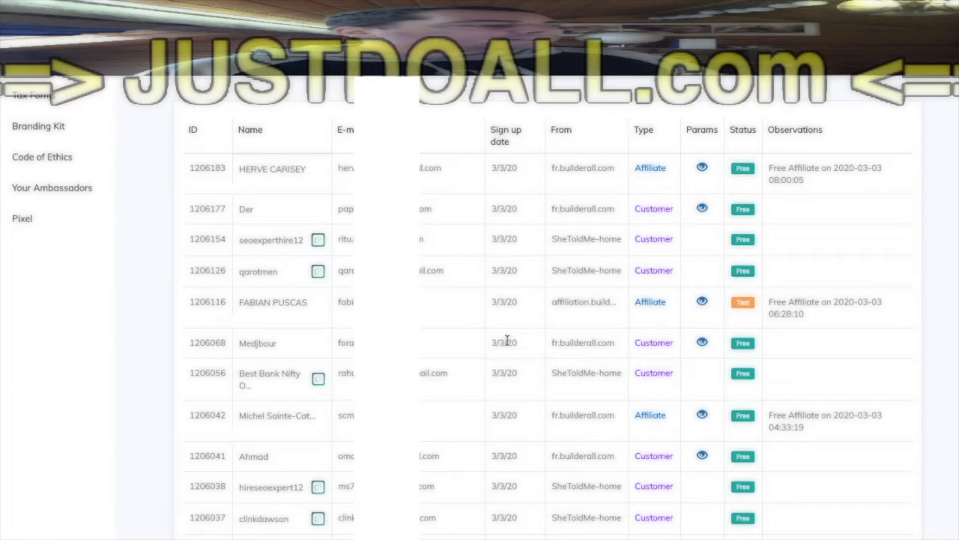
mouse_move(502, 521)
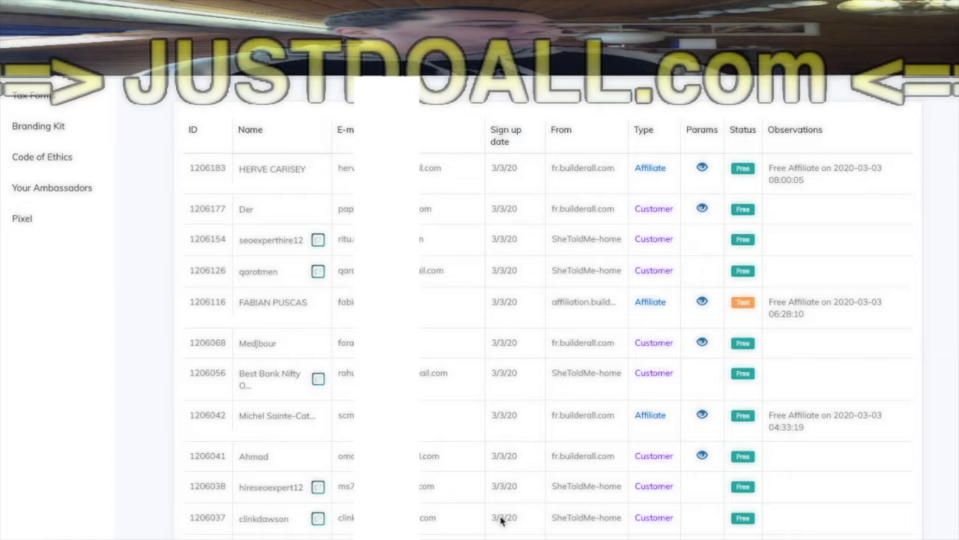
scroll(down, 3)
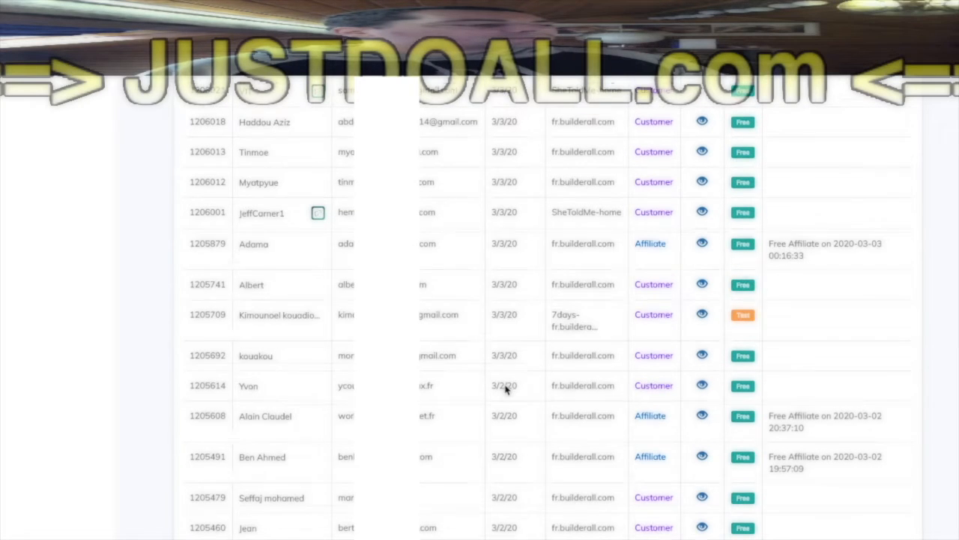
scroll(down, 3)
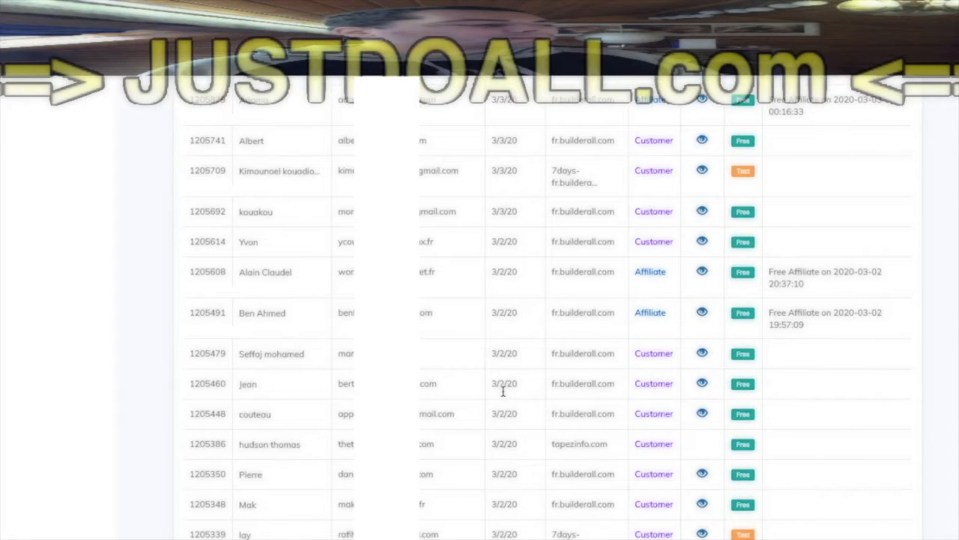